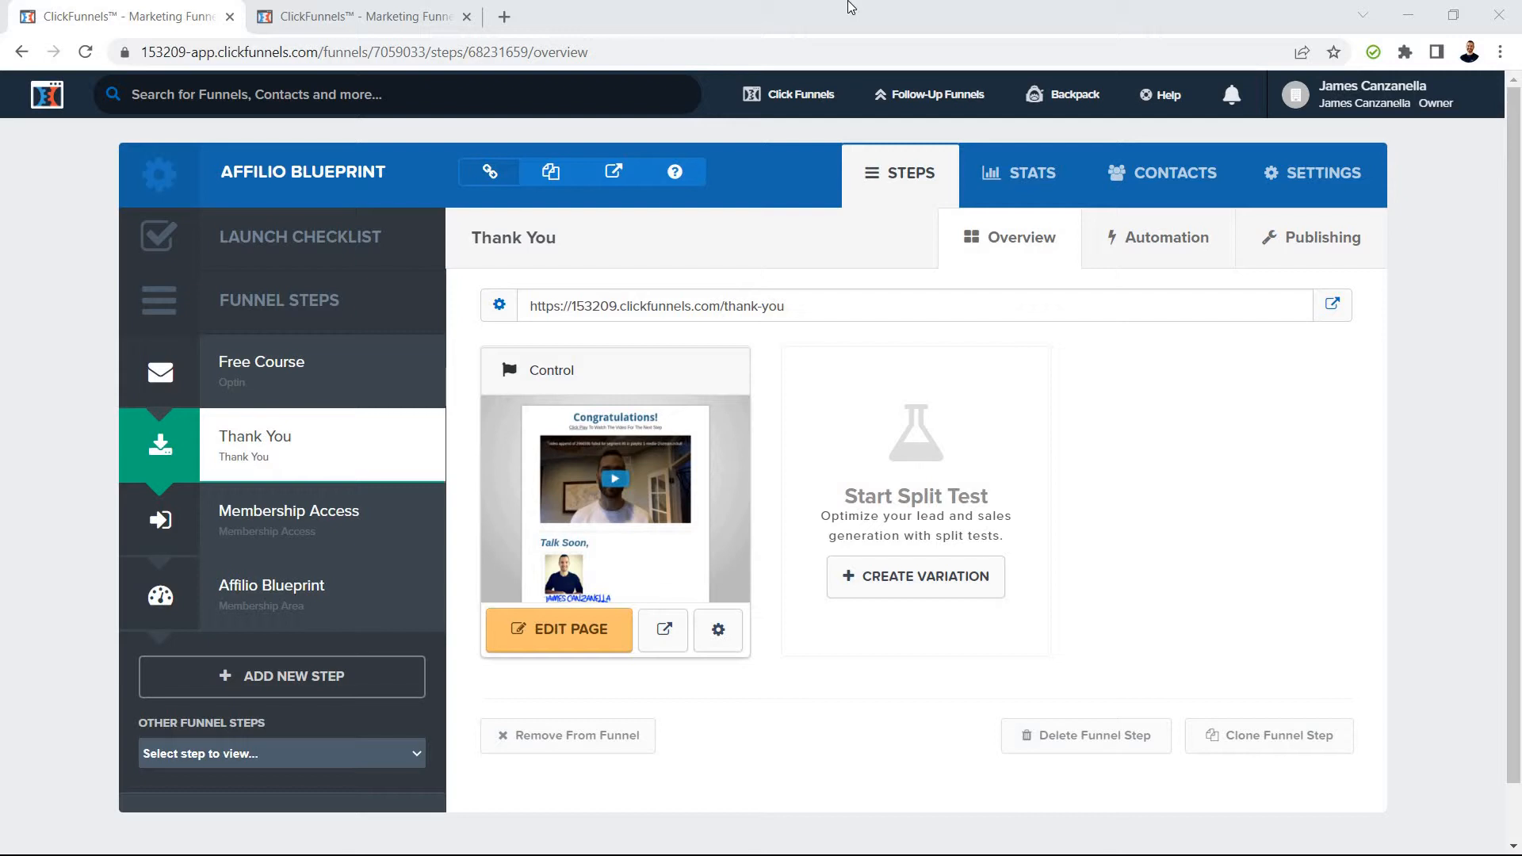
{"action": "mouse_move", "coordinate": [1202, 528]}
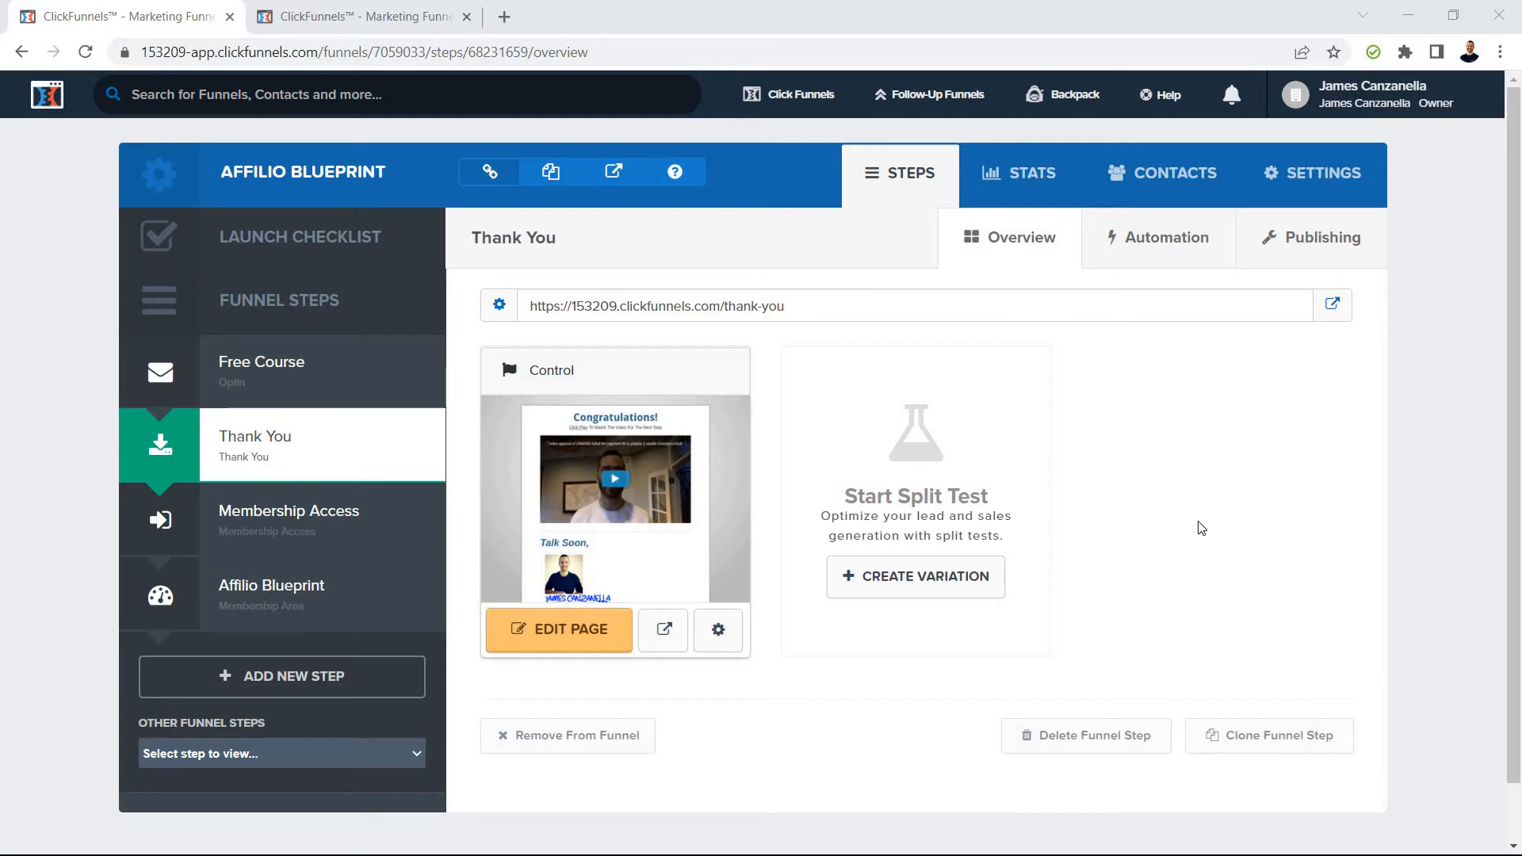
{"action": "mouse_move", "coordinate": [473, 515]}
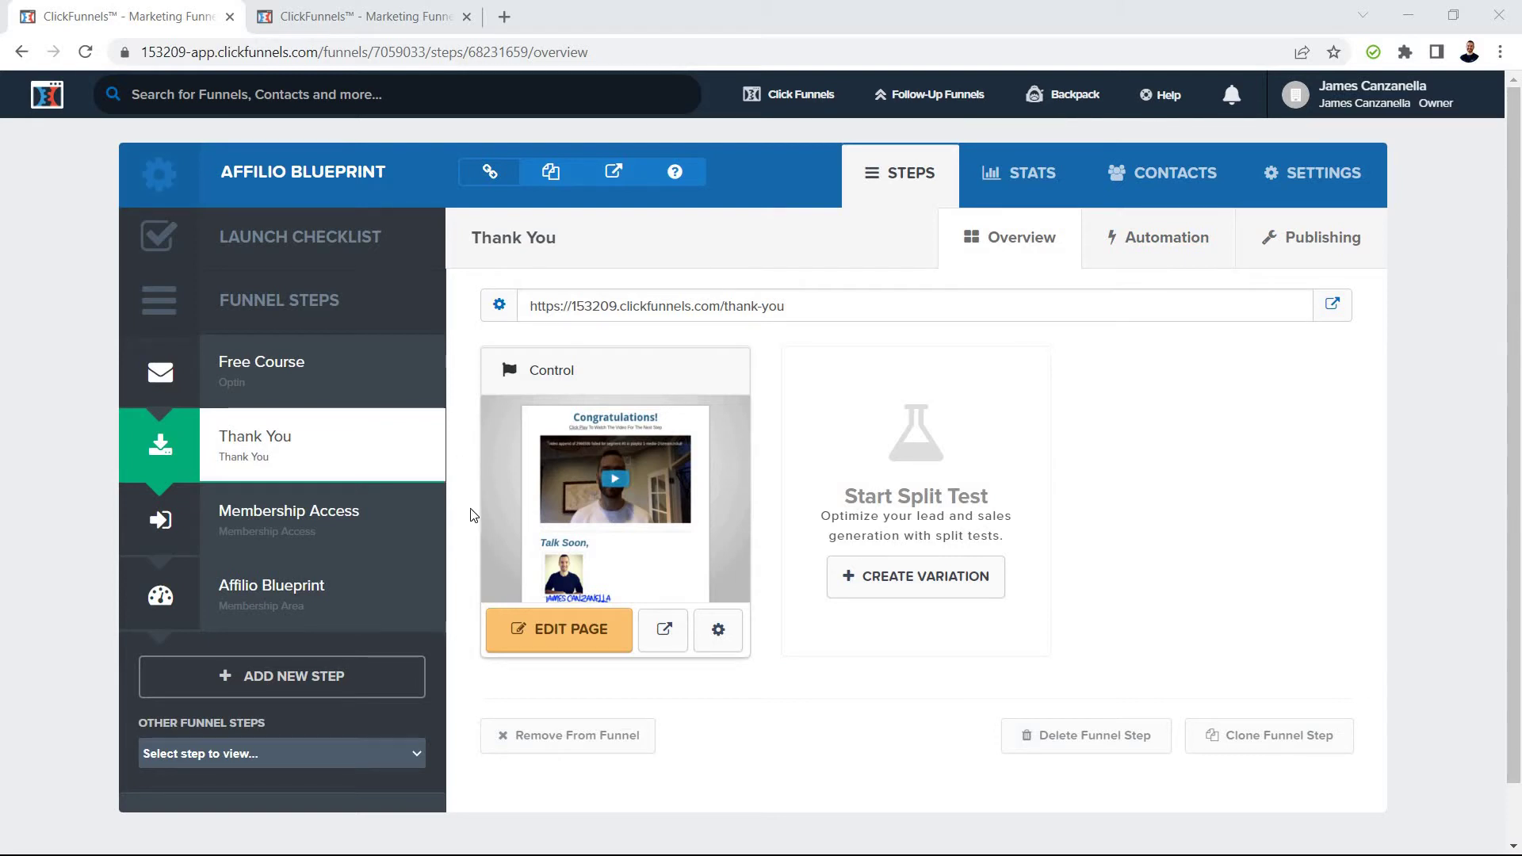
{"action": "mouse_move", "coordinate": [564, 669]}
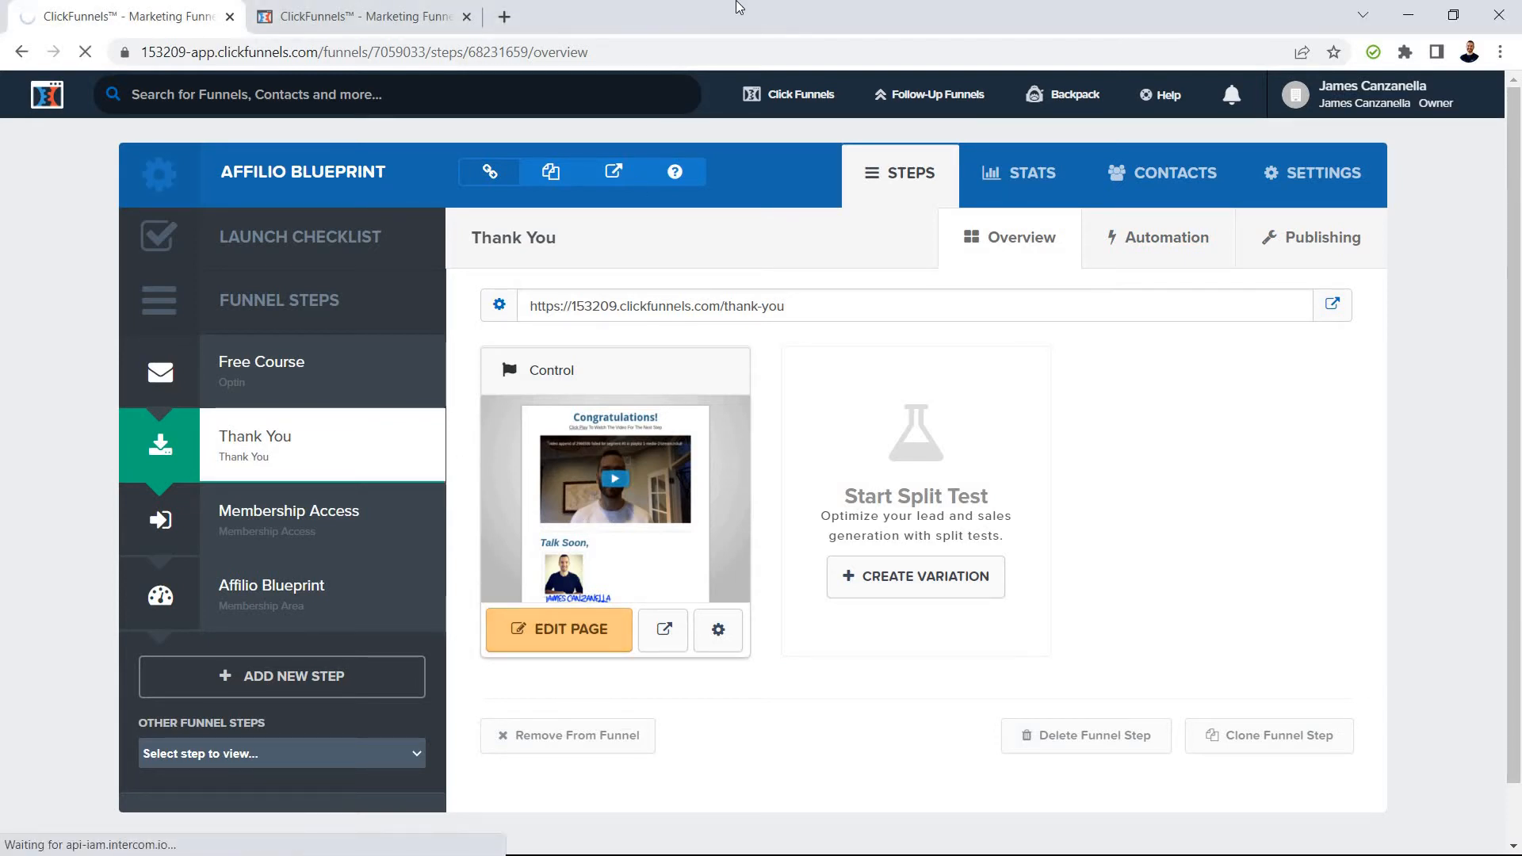
Set Affiliate Badge to Hide in the Thank You page's General settings.
{"action": "left_click", "coordinate": [559, 629]}
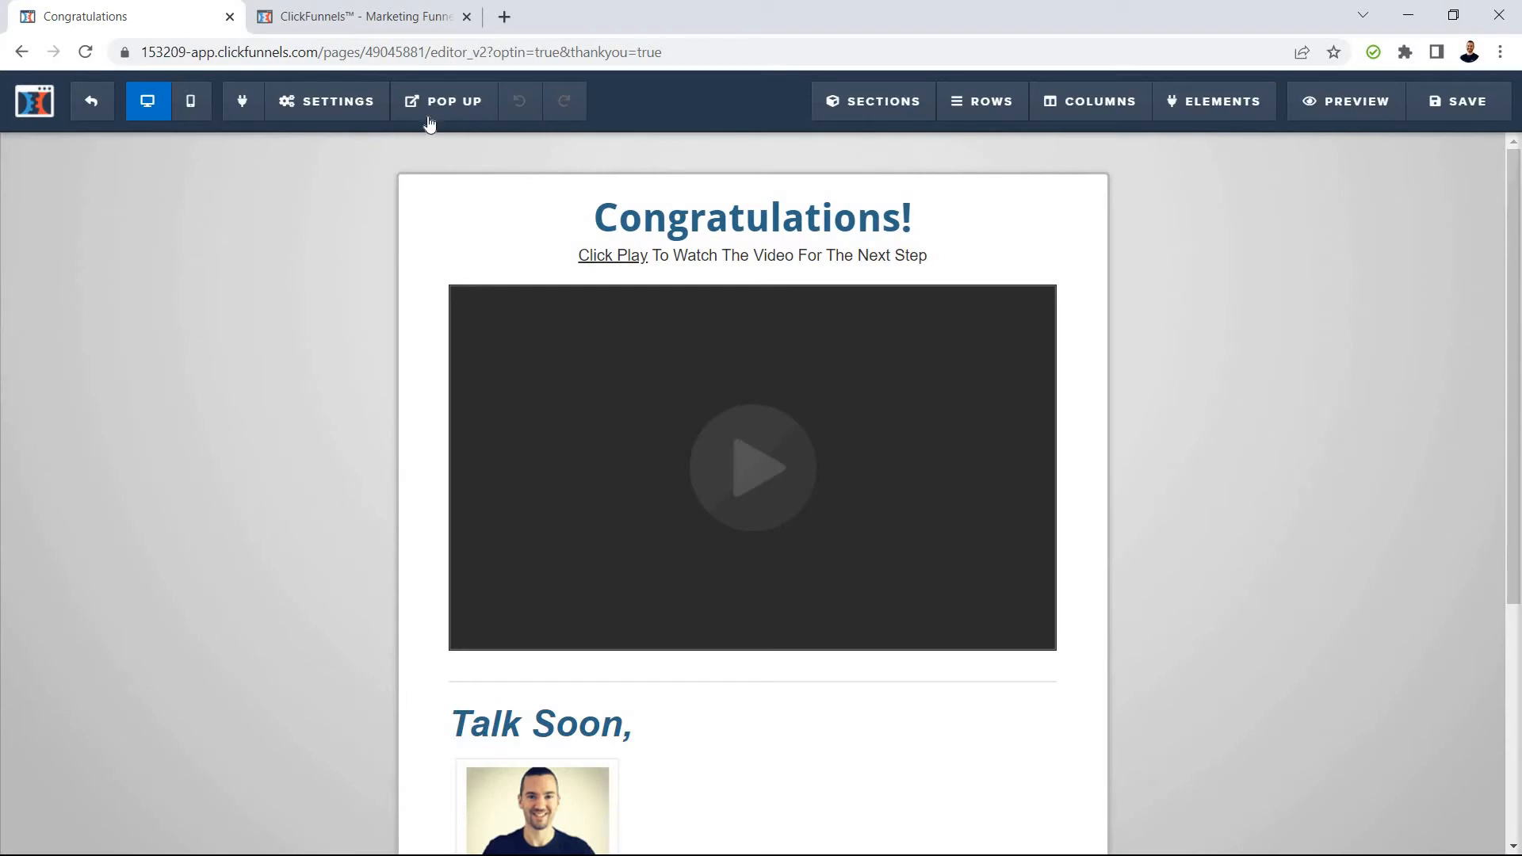
{"action": "left_click", "coordinate": [327, 101]}
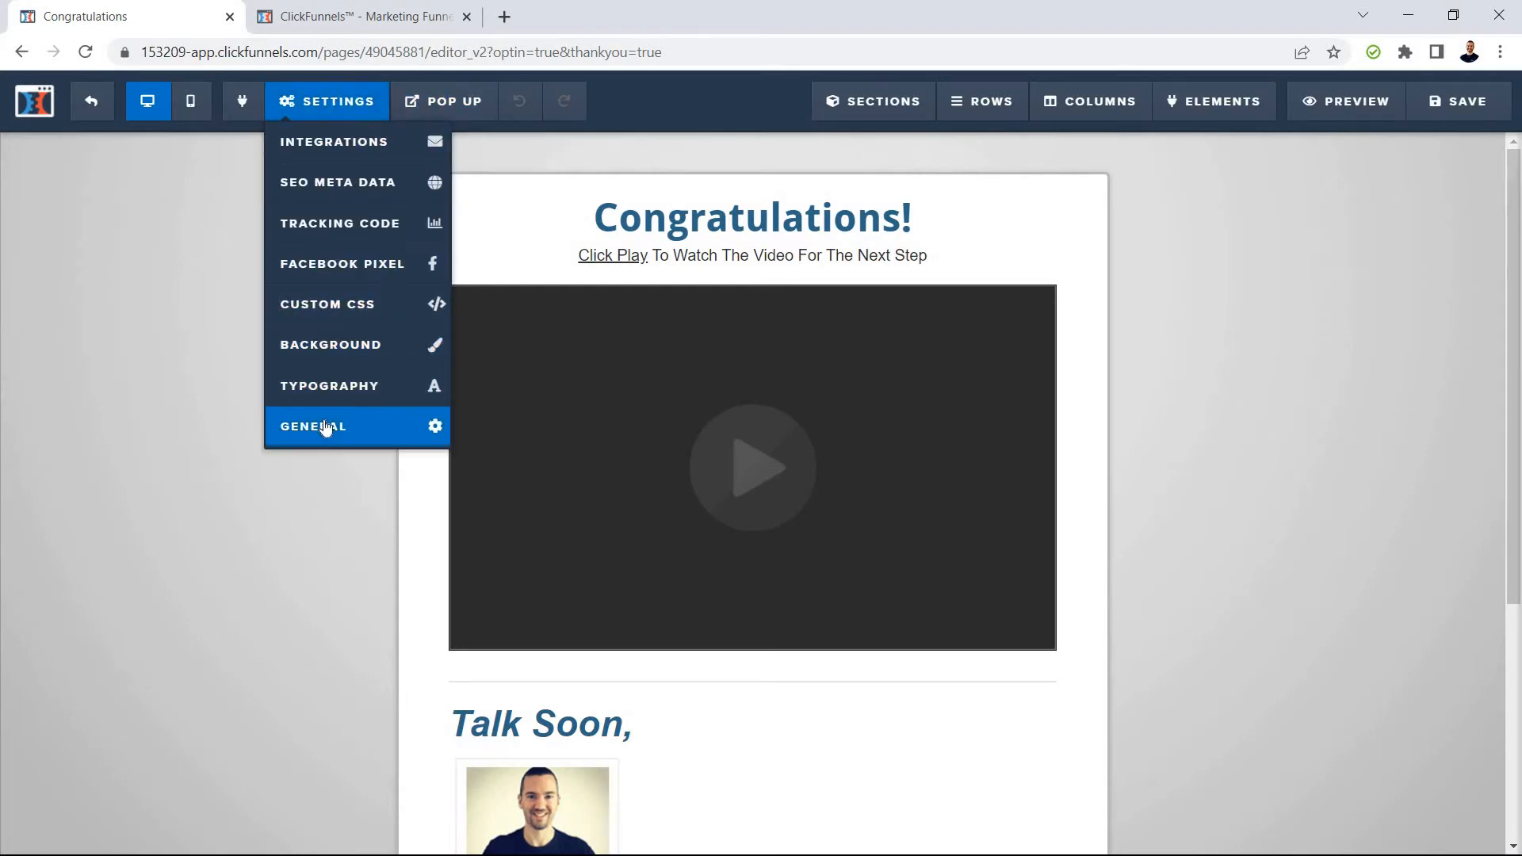
{"action": "left_click", "coordinate": [323, 425]}
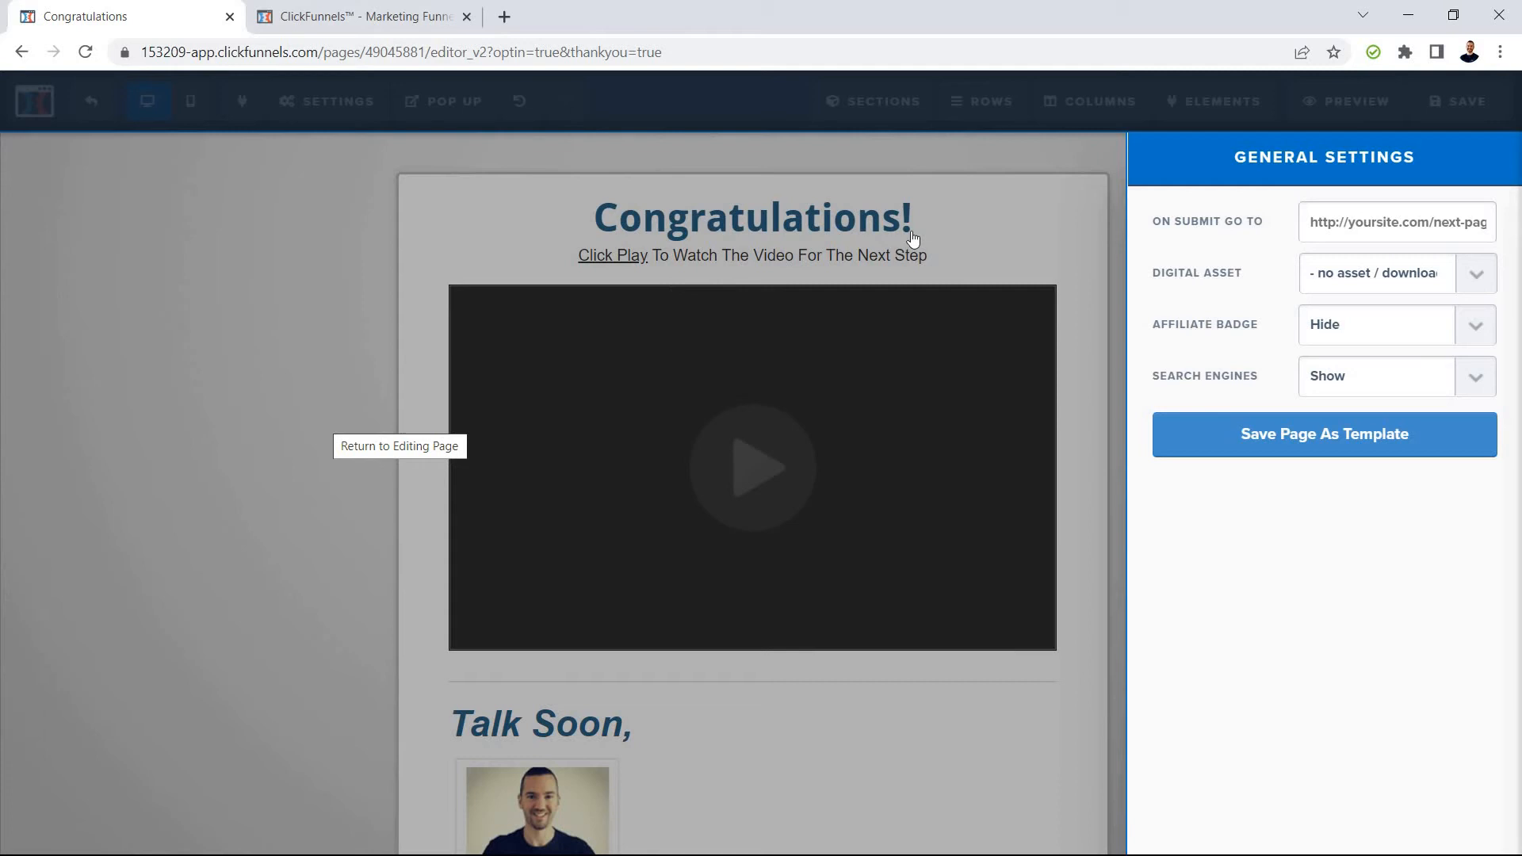
{"action": "left_click", "coordinate": [1475, 323]}
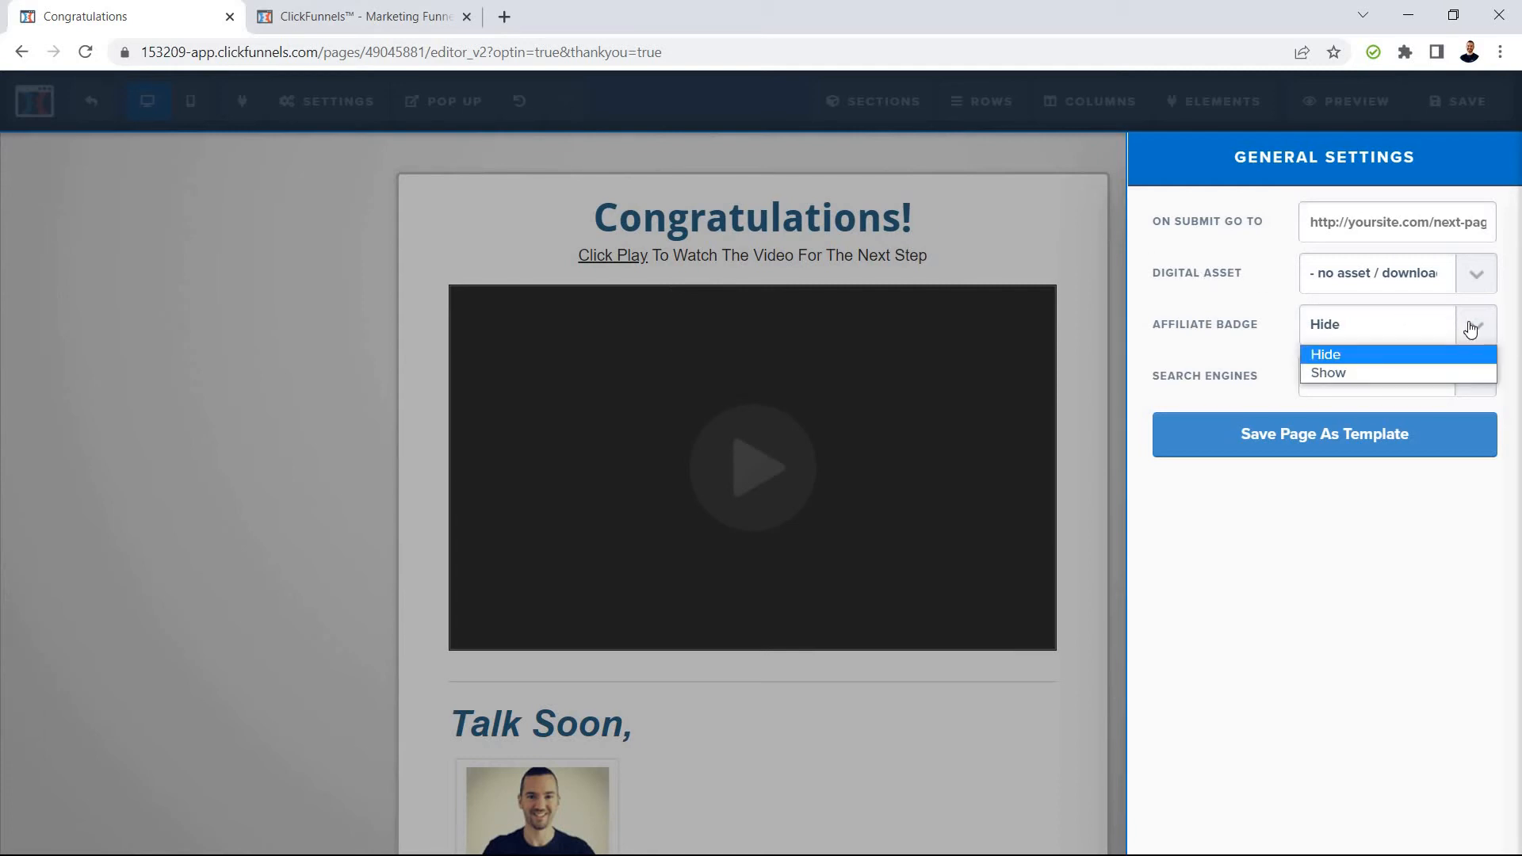
{"action": "left_click", "coordinate": [1325, 355]}
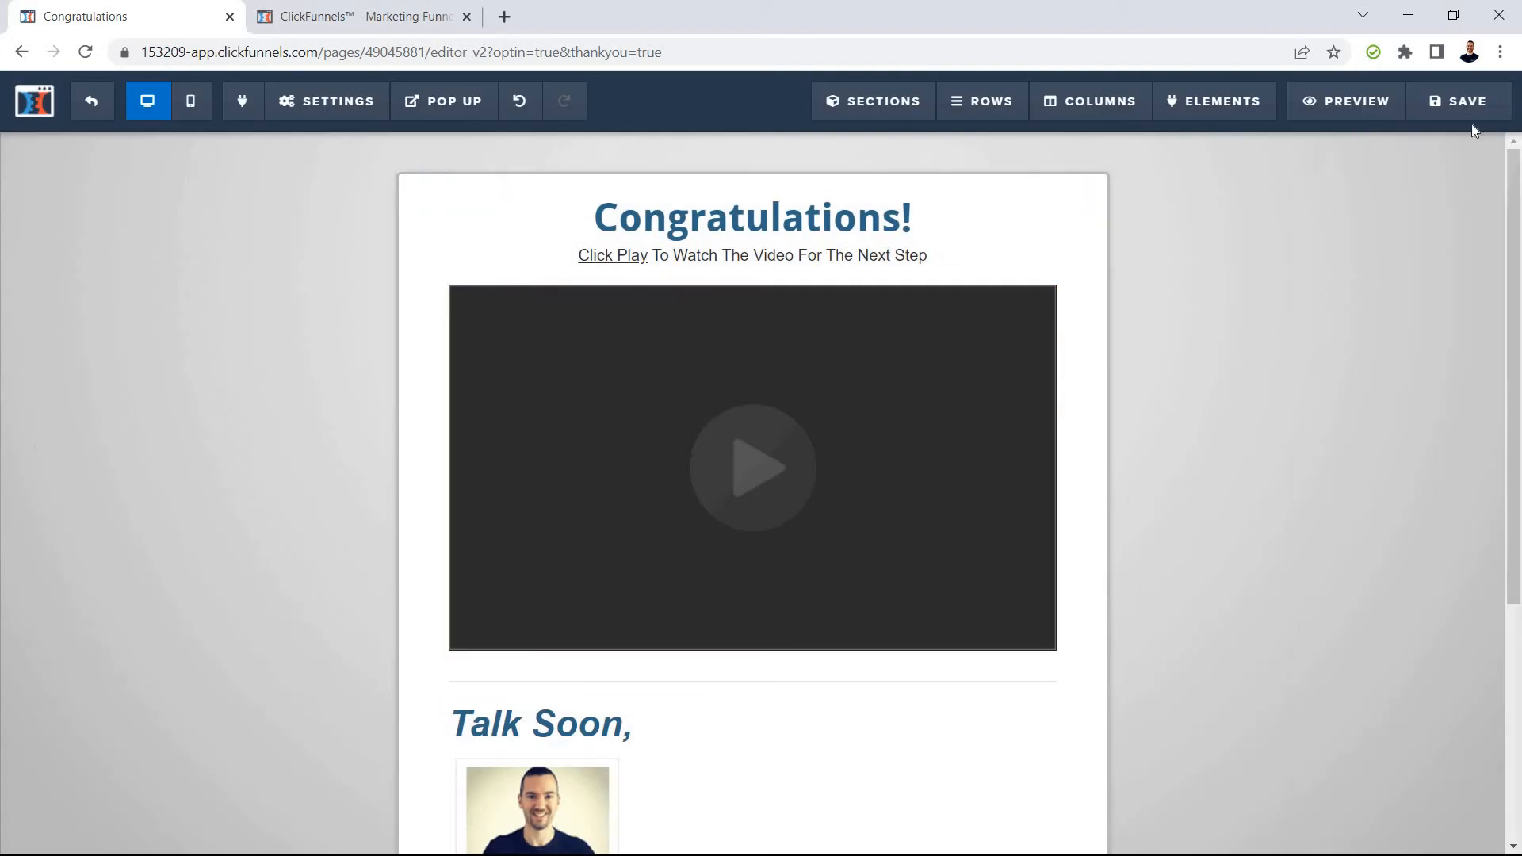
Save the Thank You page and move to the Account Settings browser tab.
{"action": "left_click", "coordinate": [1459, 101]}
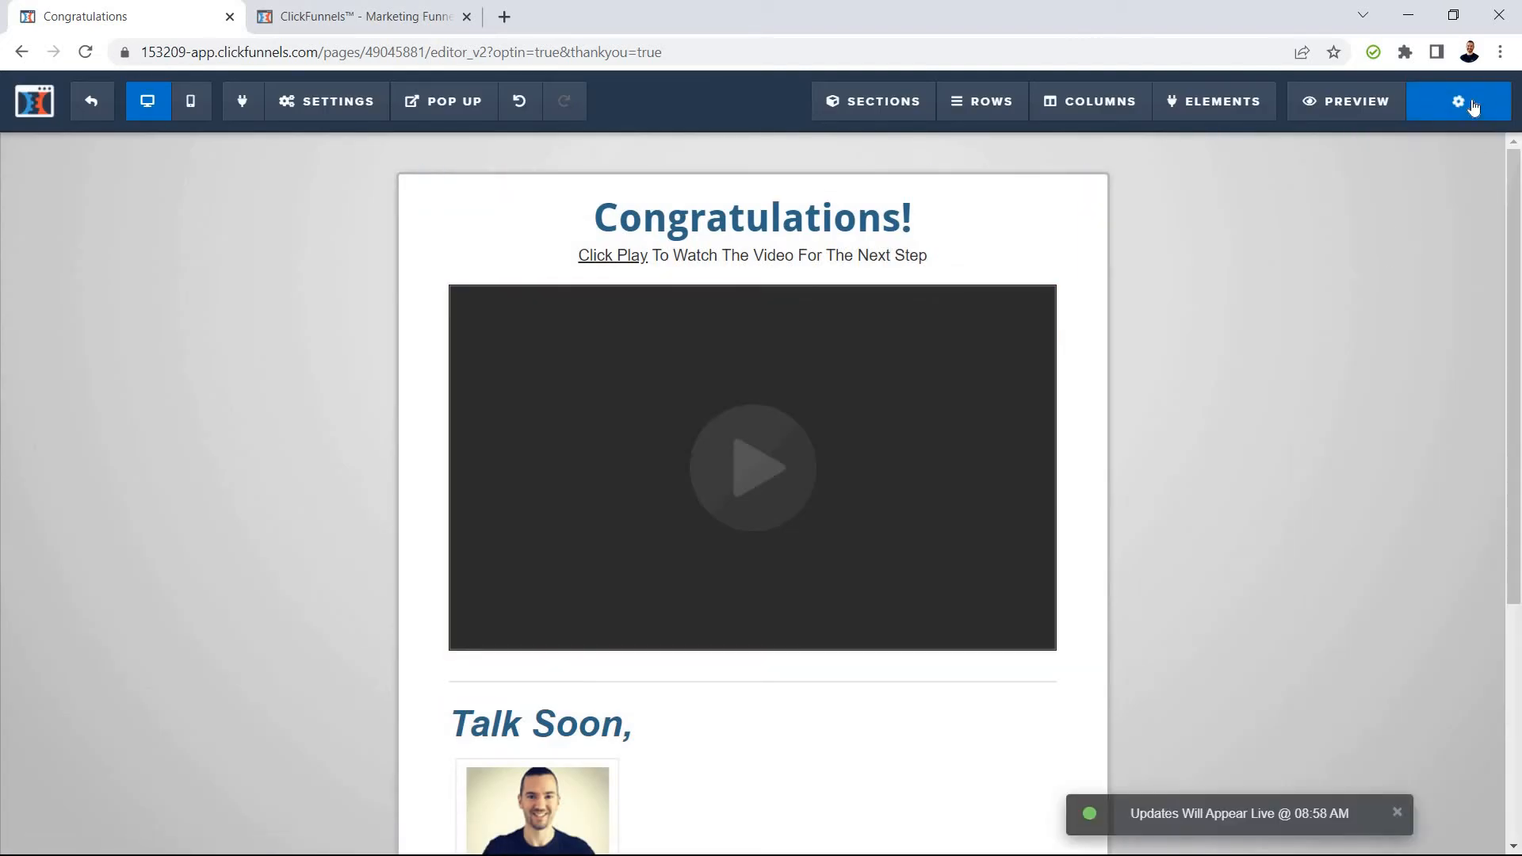
{"action": "left_click", "coordinate": [368, 15]}
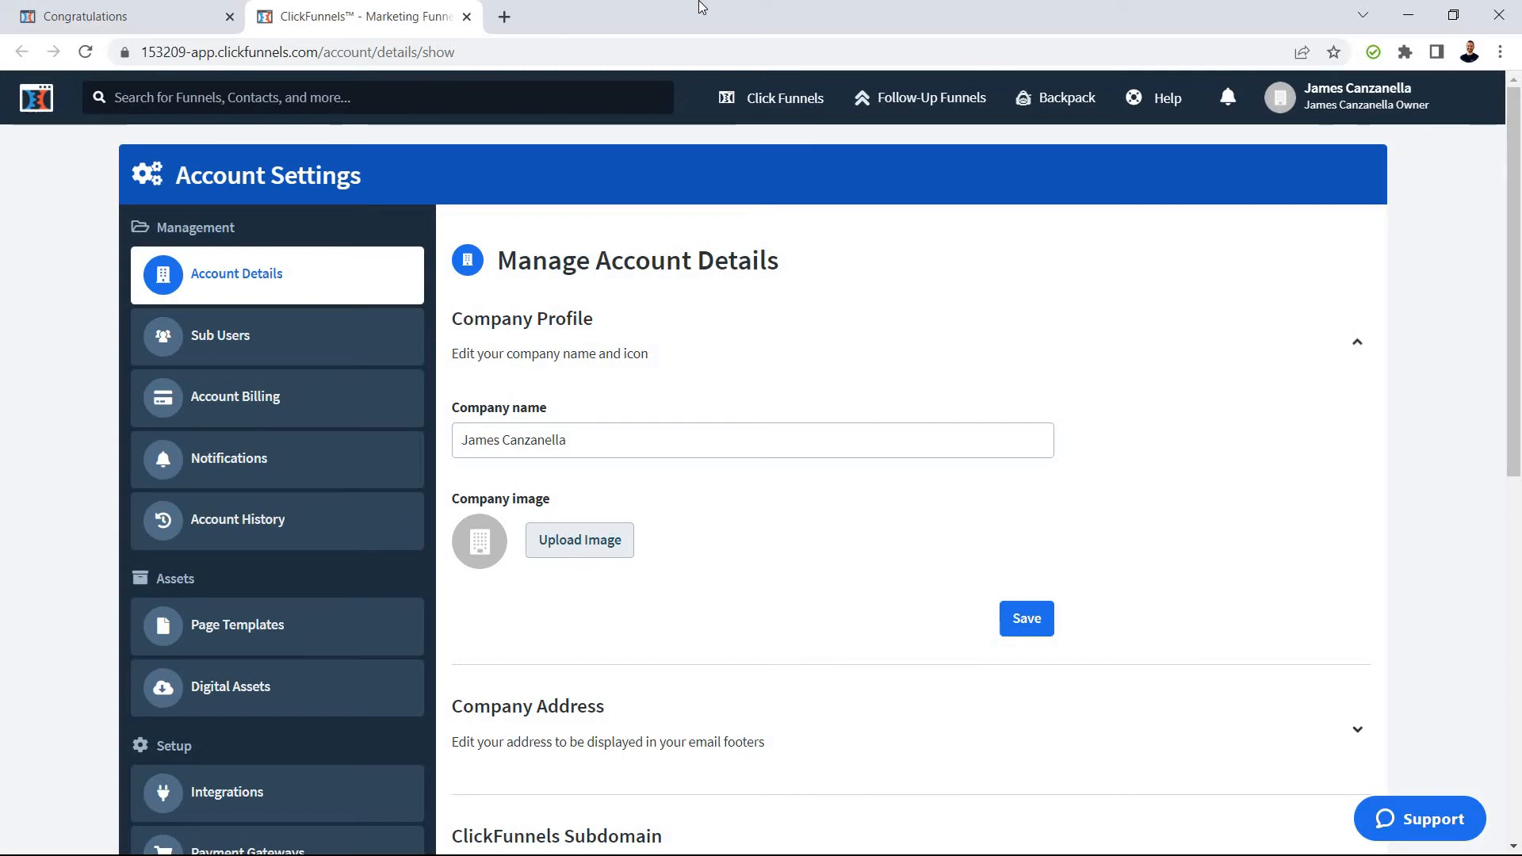
Show Manage Account Details with the Company Profile section expanded.
{"action": "left_click", "coordinate": [1357, 97]}
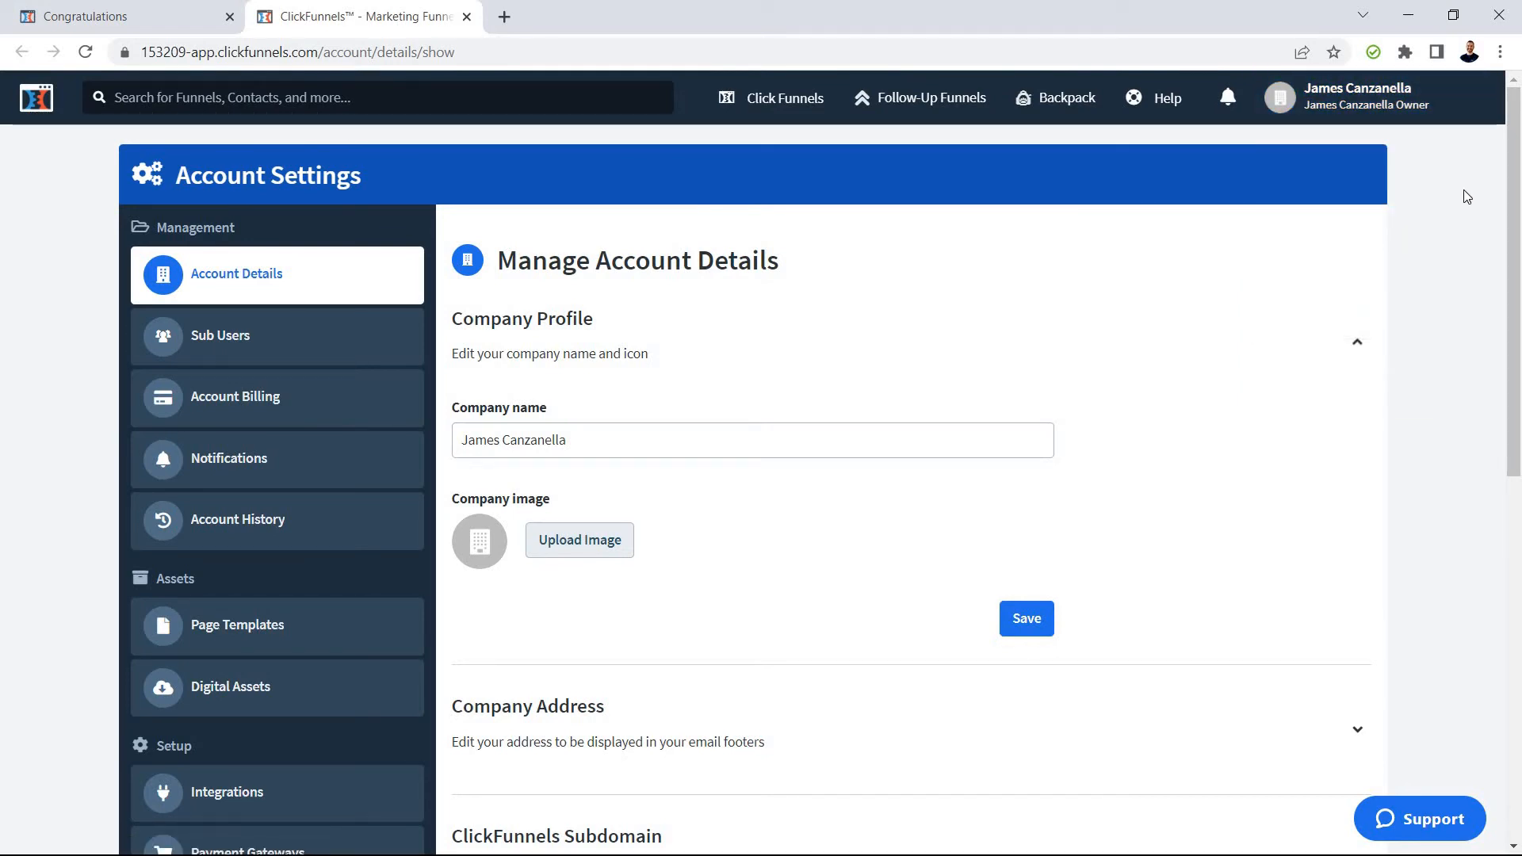
Under Affiliate Settings, toggle the ClickFunnels Affiliate Badge default on and back off.
{"action": "scroll", "scroll_direction": "down", "scroll_amount": 3}
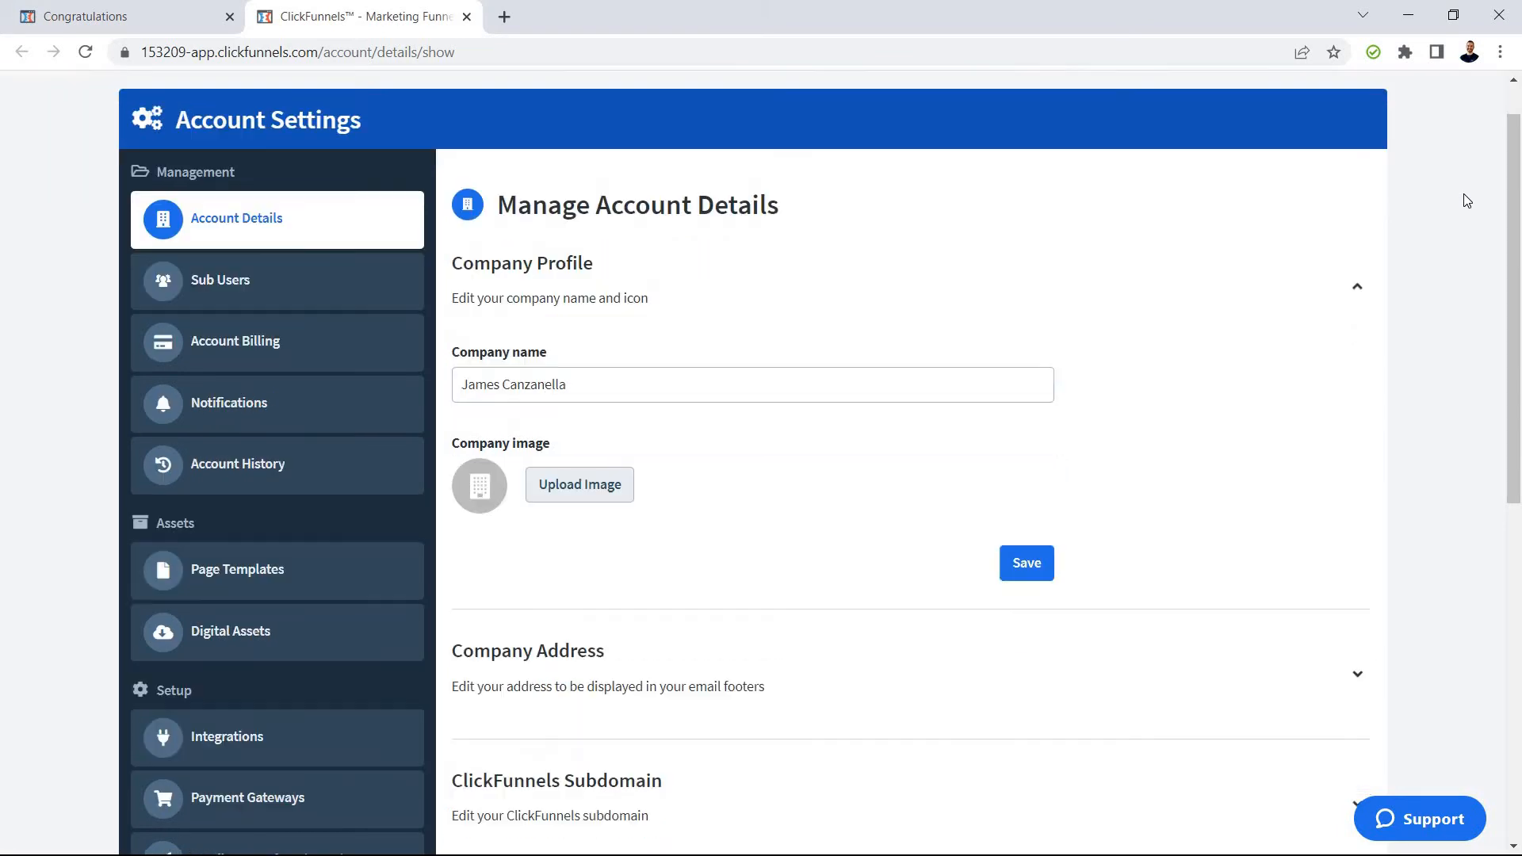
{"action": "scroll", "scroll_direction": "down", "scroll_amount": 3}
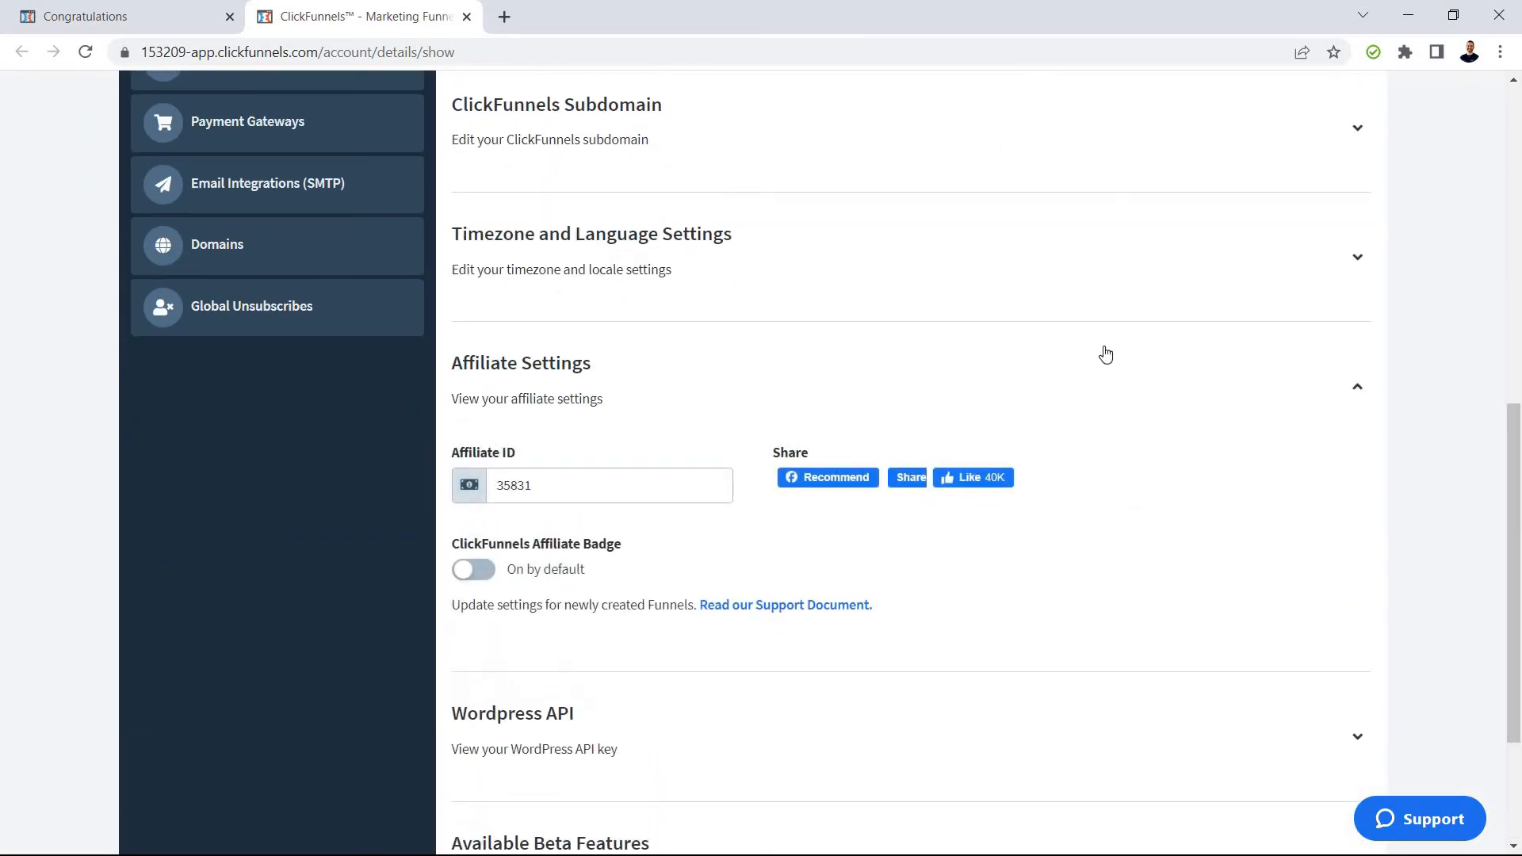
{"action": "scroll", "scroll_direction": "down", "scroll_amount": 3}
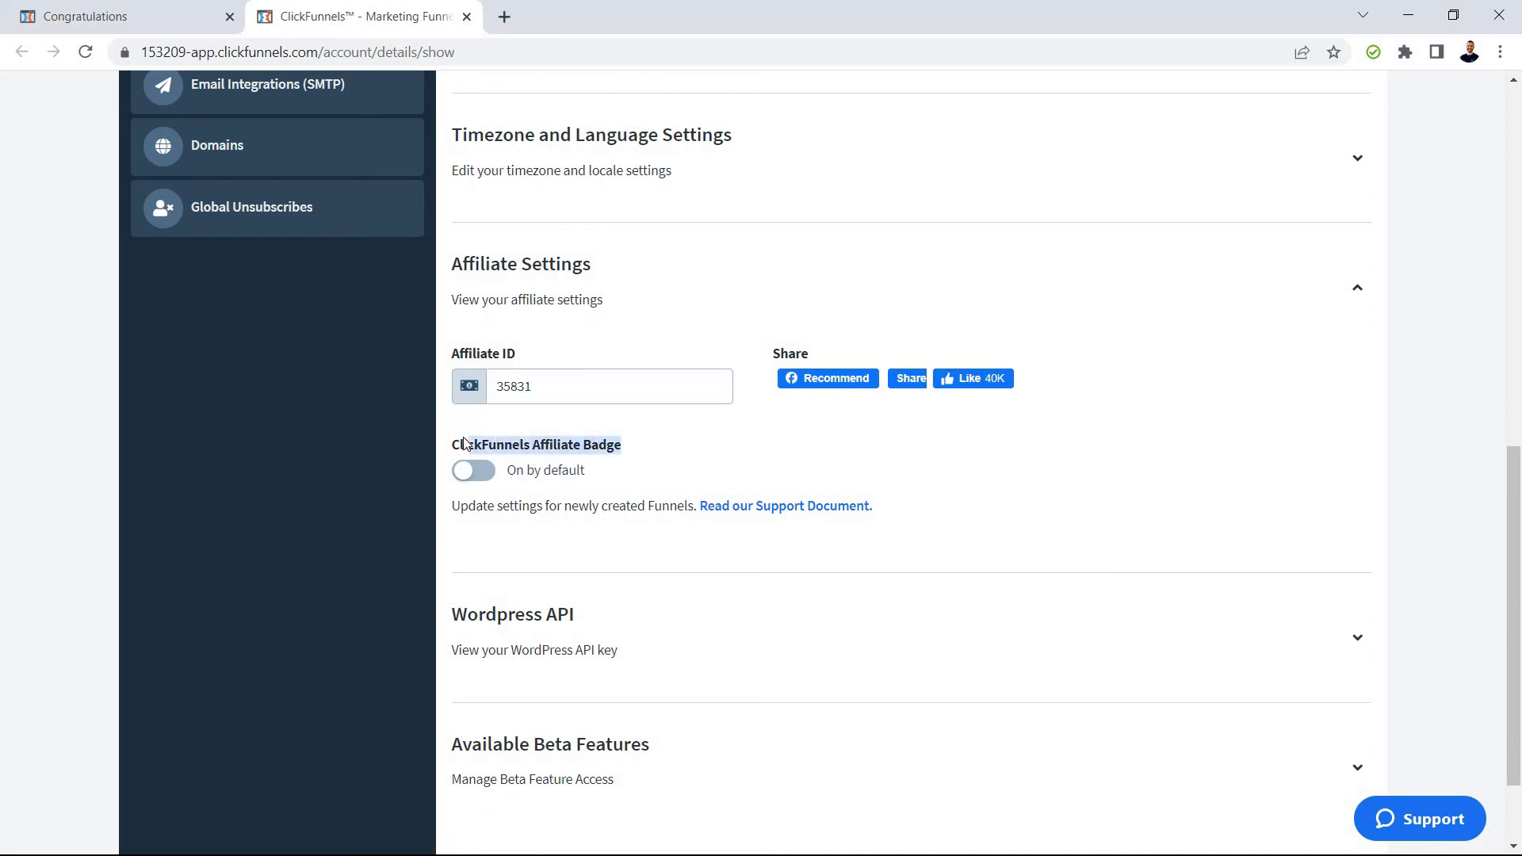
{"action": "mouse_move", "coordinate": [642, 449]}
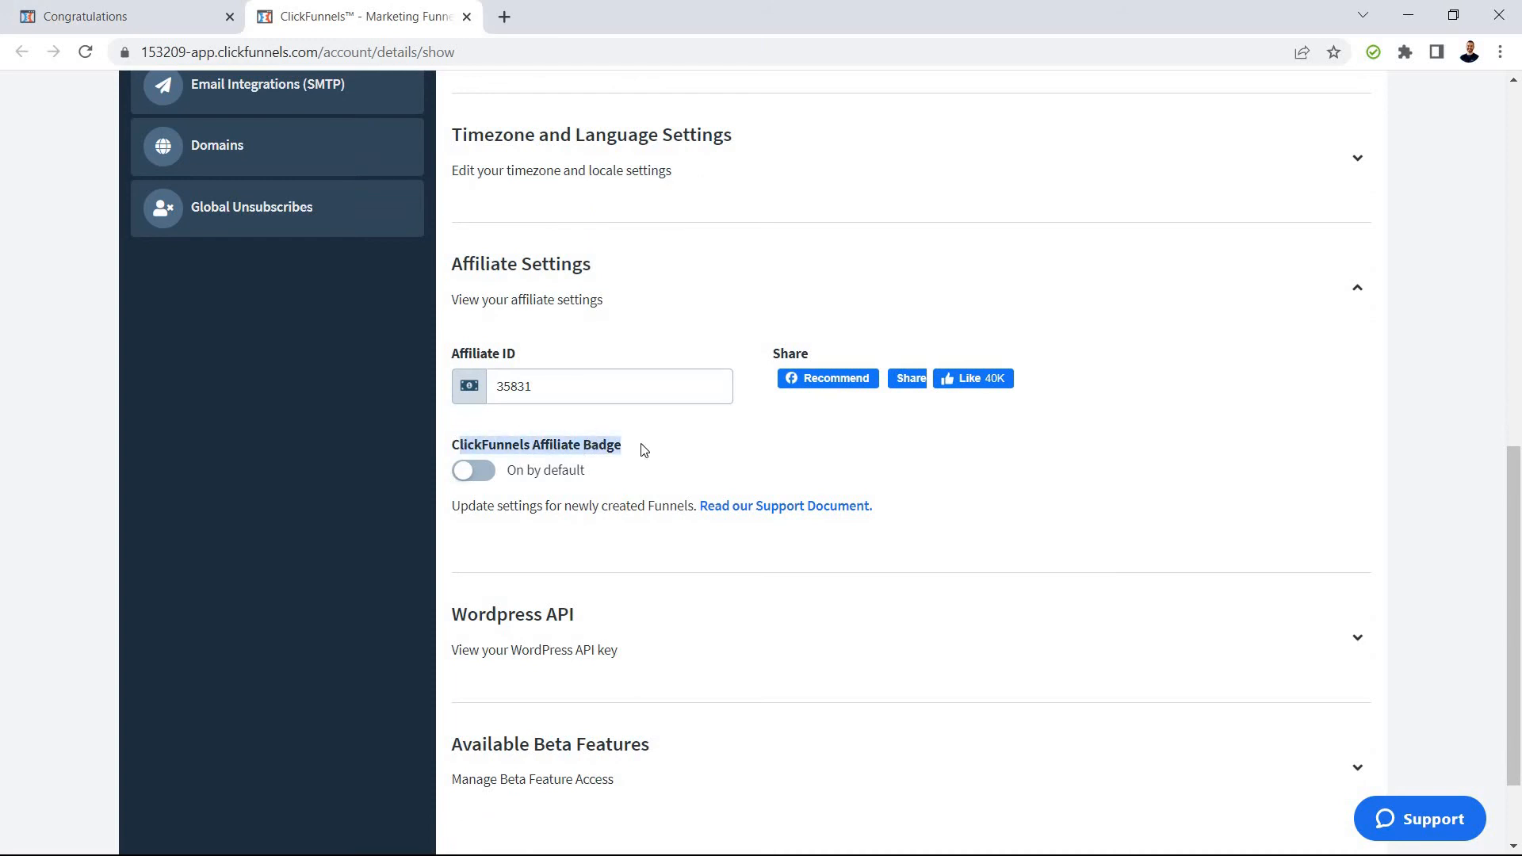
{"action": "left_click", "coordinate": [472, 470]}
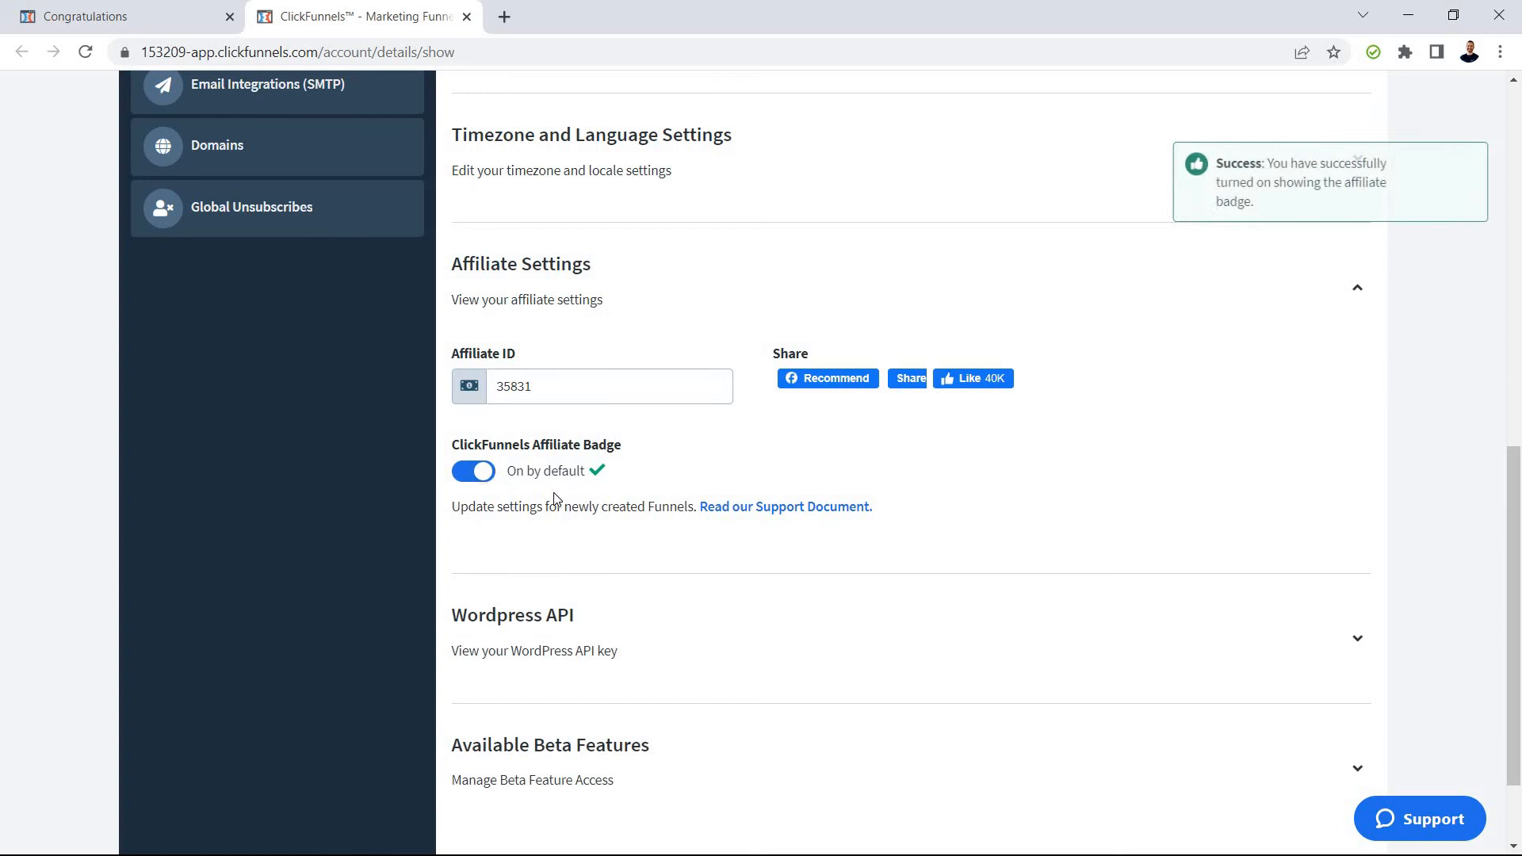
{"action": "left_click", "coordinate": [474, 471]}
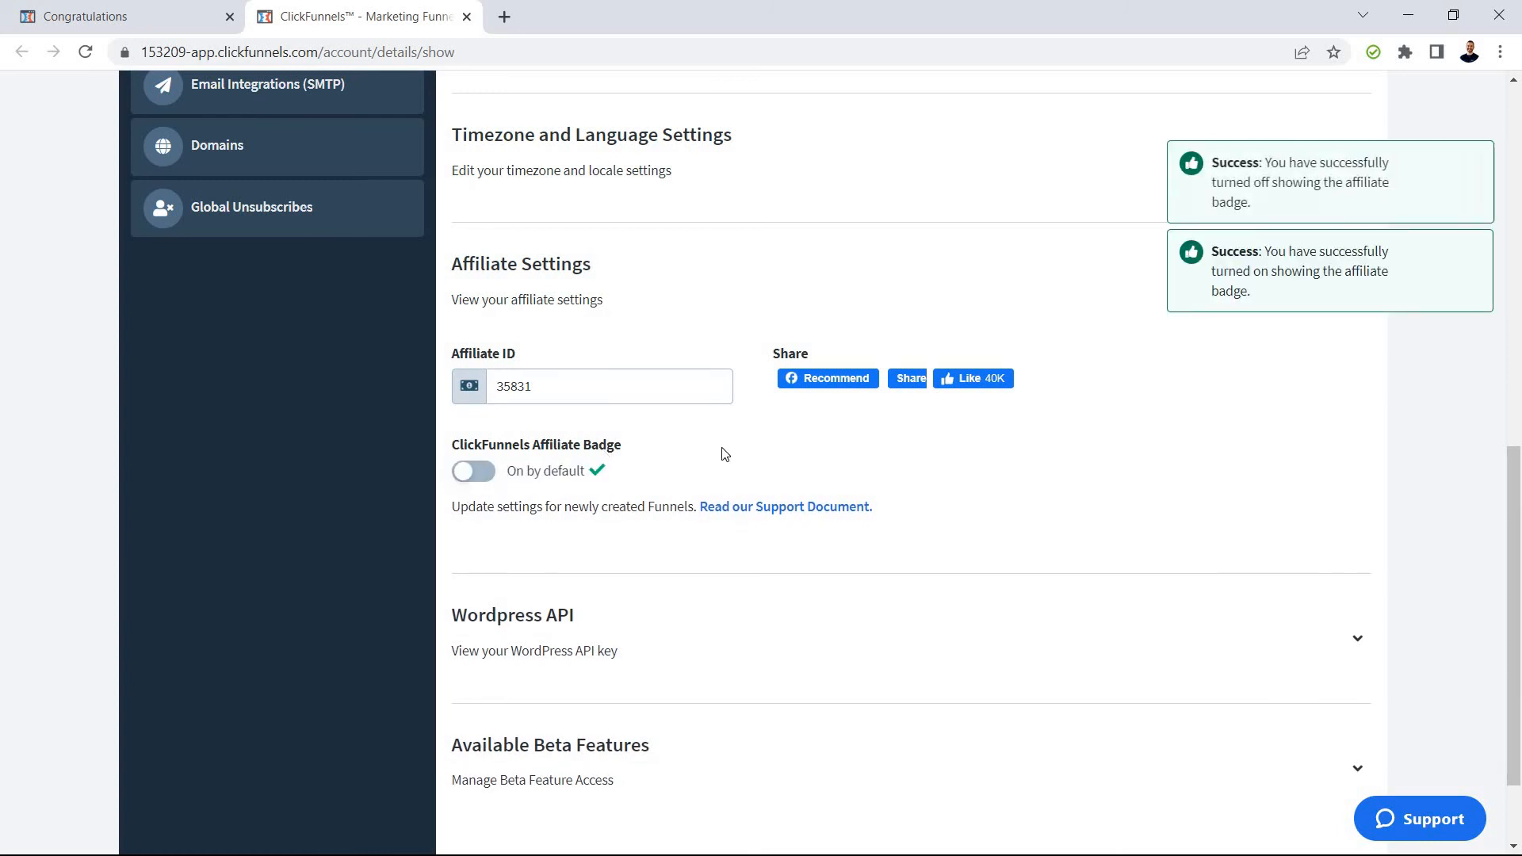